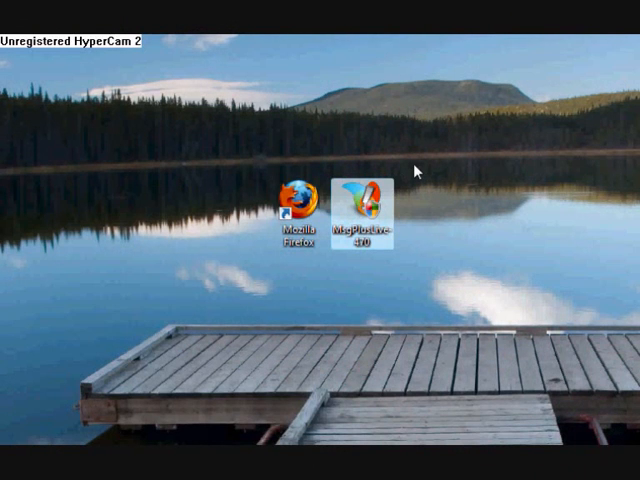
mouse_move(472, 200)
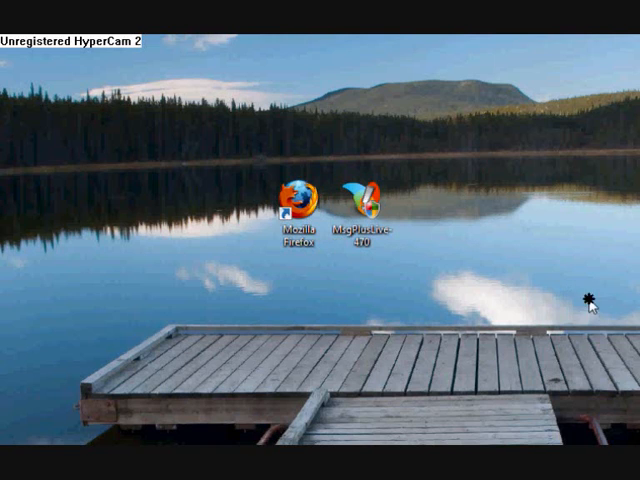
Step: Advance the Configuration Wizard from its welcome page to the Messenger options page
left_click(10, 470)
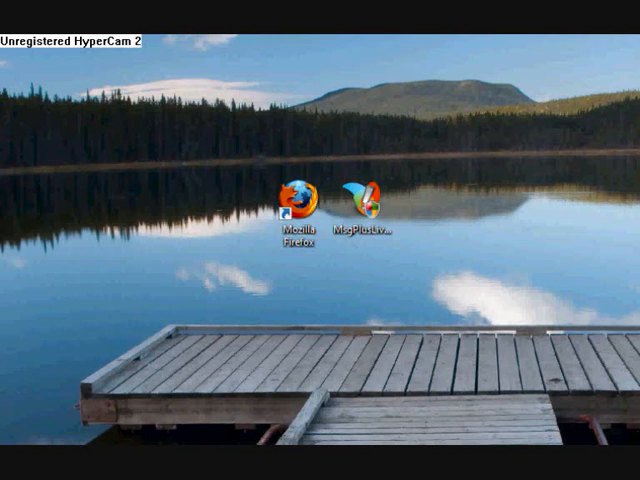
mouse_move(332, 84)
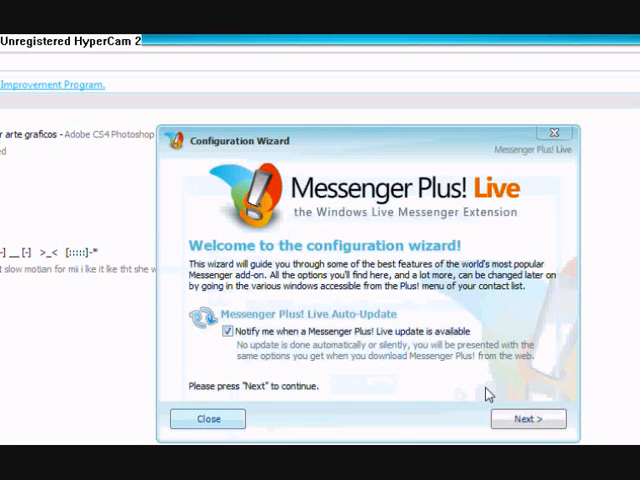
left_click(528, 420)
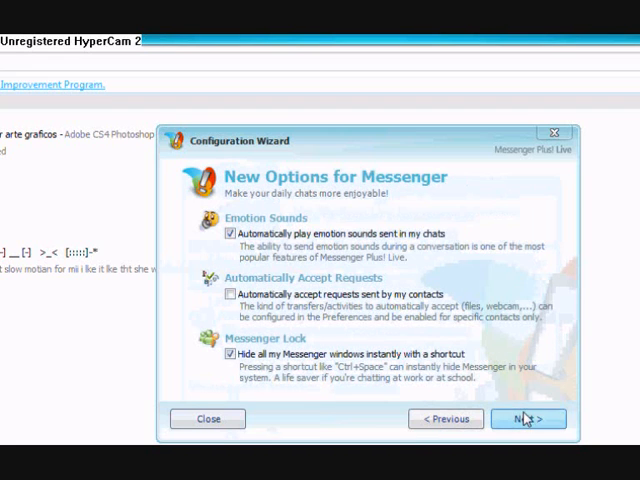
mouse_move(264, 312)
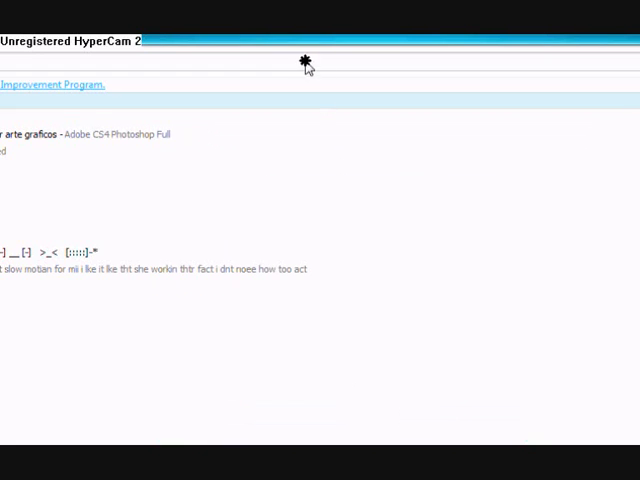
mouse_move(196, 56)
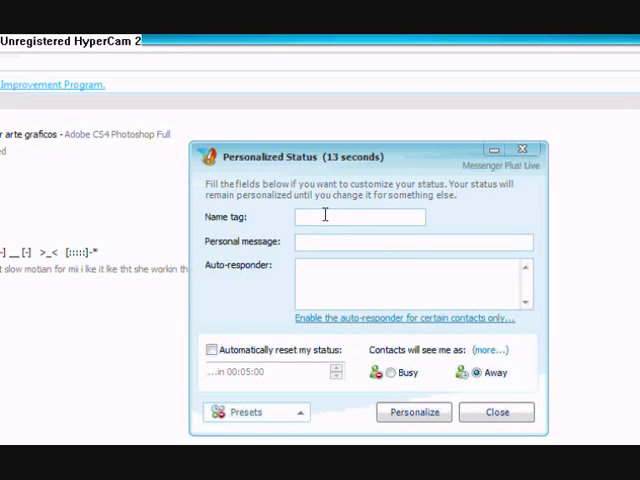
mouse_move(372, 264)
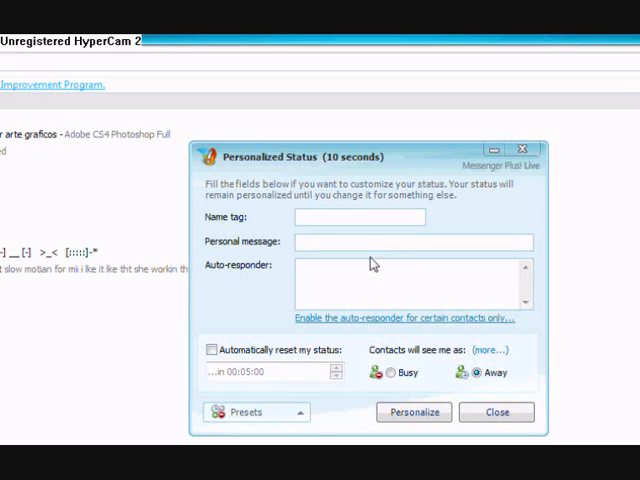
Step: Enter name tag Lee, personal message Sorry and auto-reply 'Sorry Everyone Making Youtube Vid.'
type("Lj")
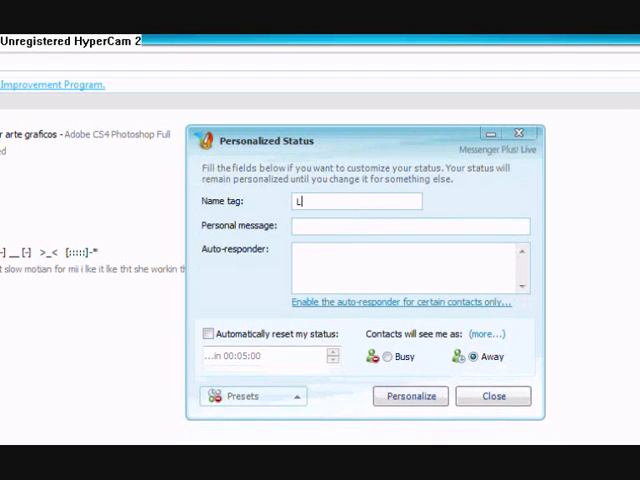
type("ee")
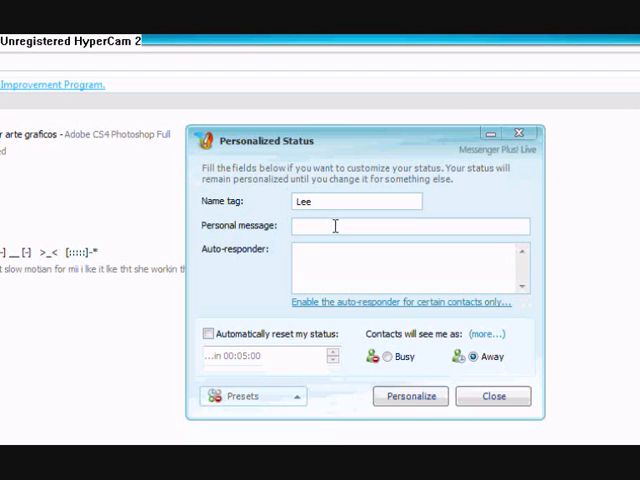
type("Sorry")
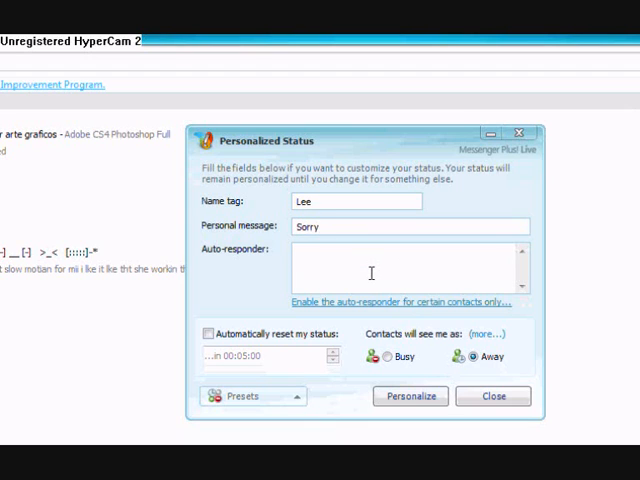
type("Sorry Everyone Making")
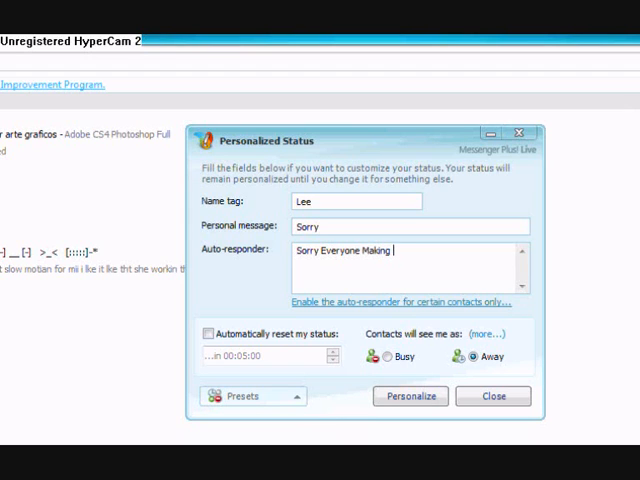
type("Youtube Vid.")
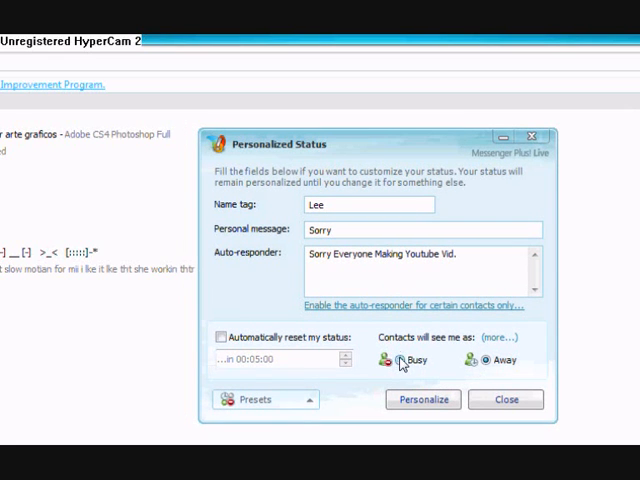
Step: Show the status to contacts as Busy and adjust the automatic reset option
left_click(220, 336)
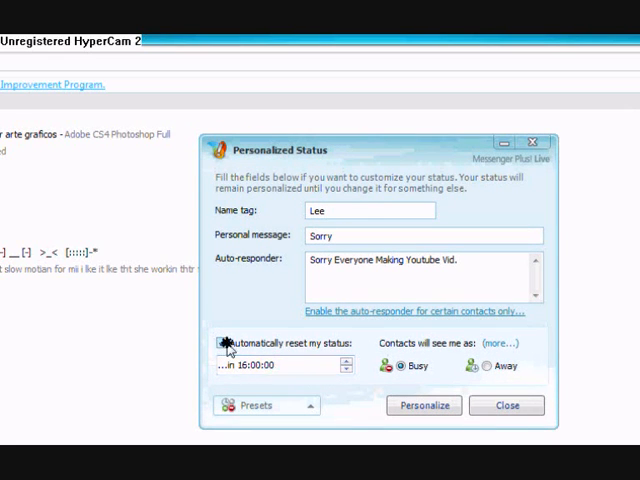
left_click(220, 344)
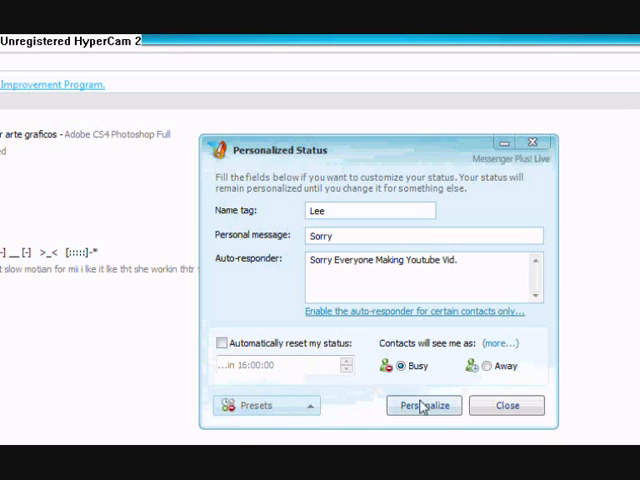
Step: Apply the personalized status with the Personalize button
left_click(422, 404)
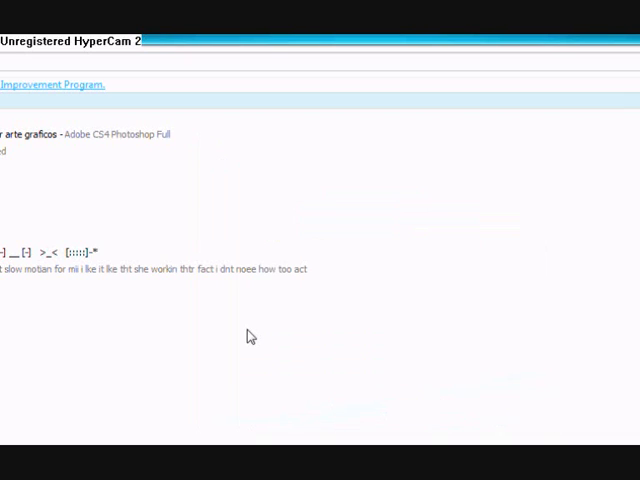
mouse_move(304, 64)
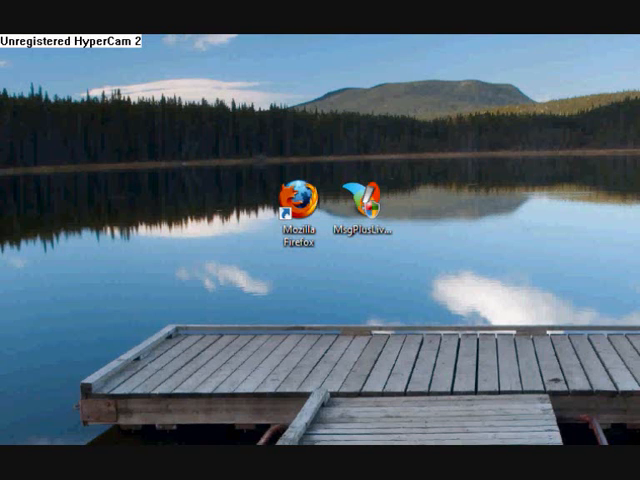
Step: Launch Firefox and browse the msgpluslive.net download page down to the download link
double_click(376, 200)
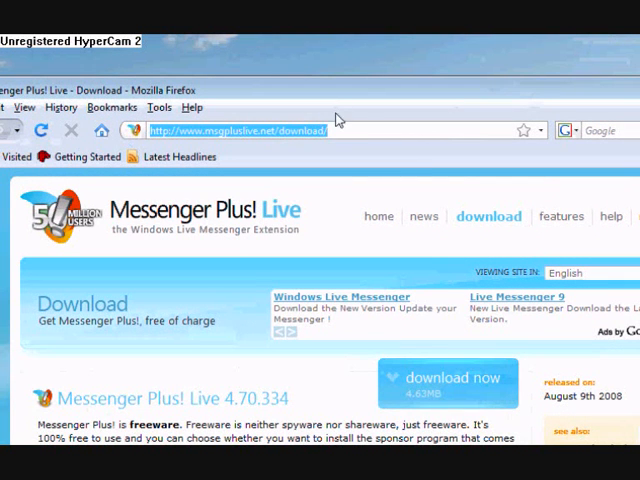
scroll("down", 3)
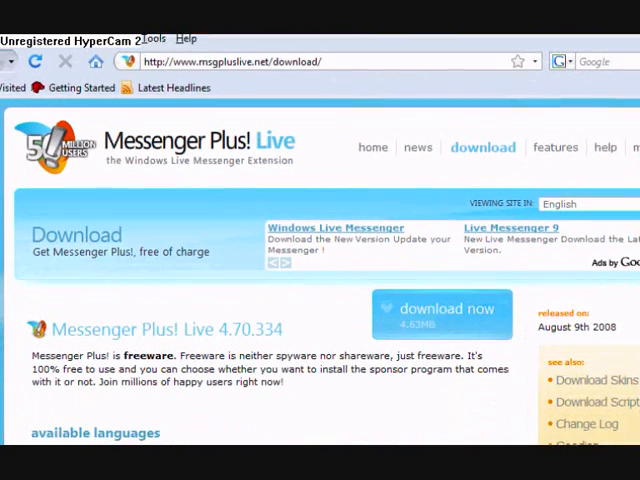
scroll("down", 3)
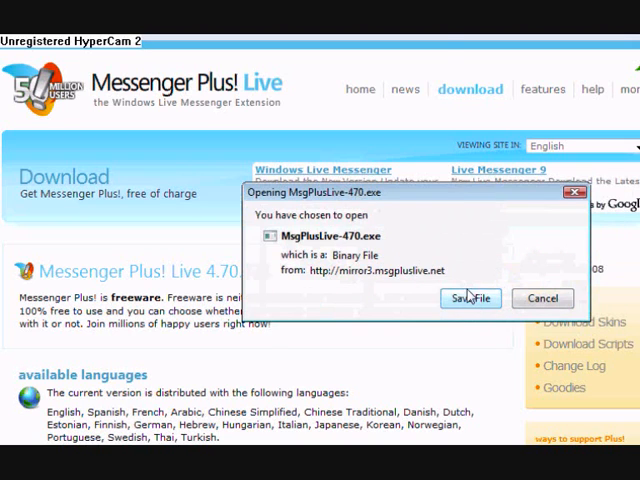
Step: Save MsgPlusLive-470.exe to the Desktop, replacing the existing copy, and close the Downloads window
left_click(470, 298)
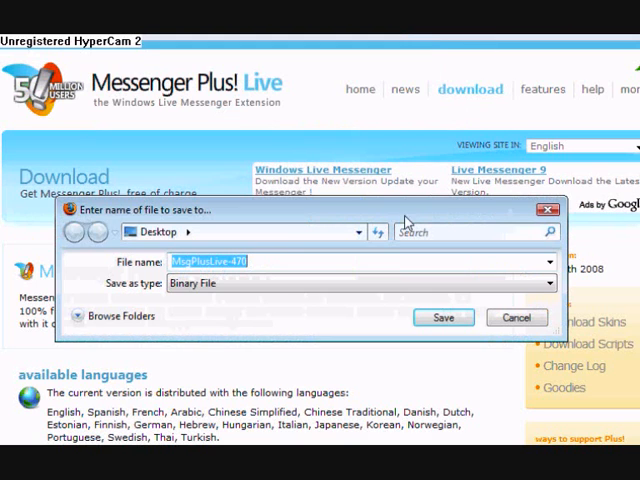
left_click(444, 316)
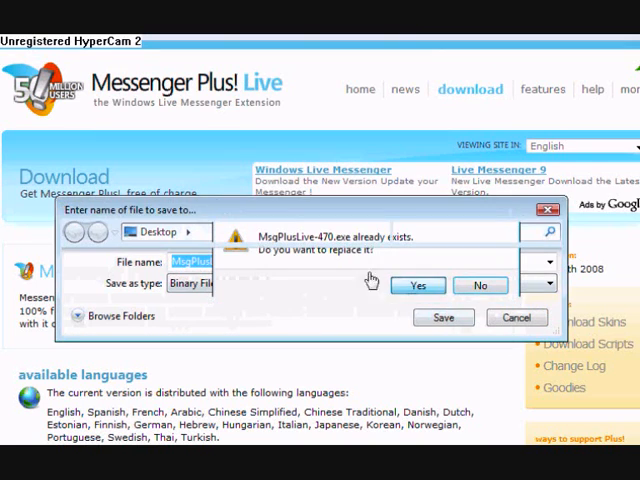
left_click(416, 284)
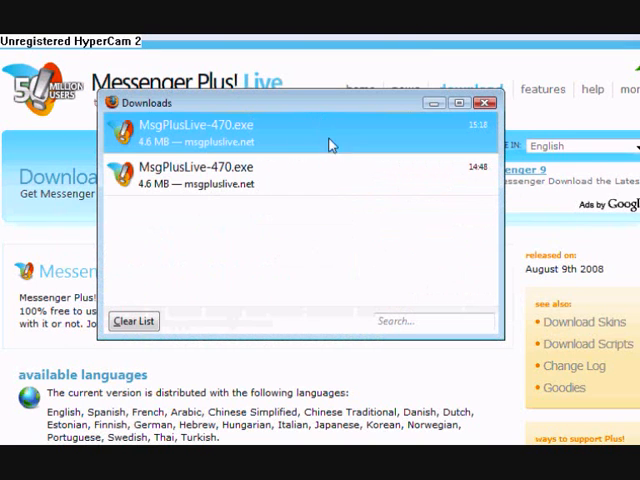
left_click(488, 102)
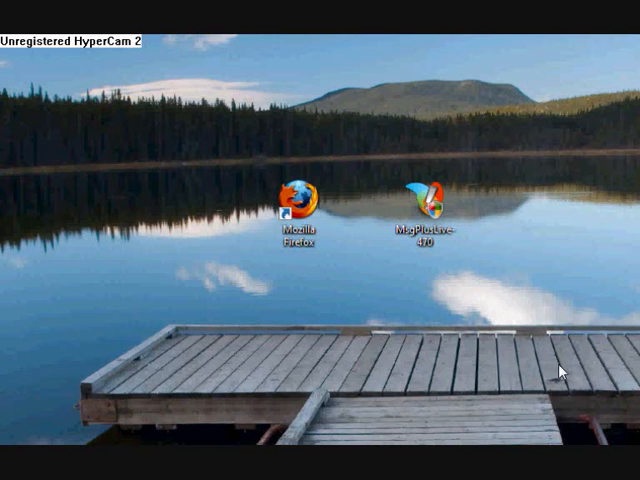
mouse_move(230, 280)
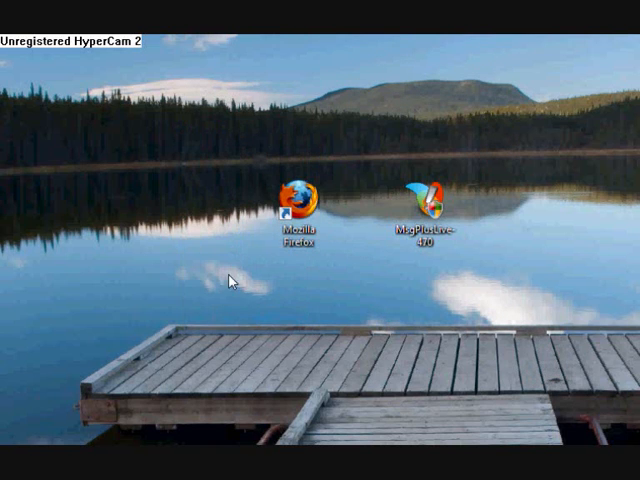
mouse_move(488, 136)
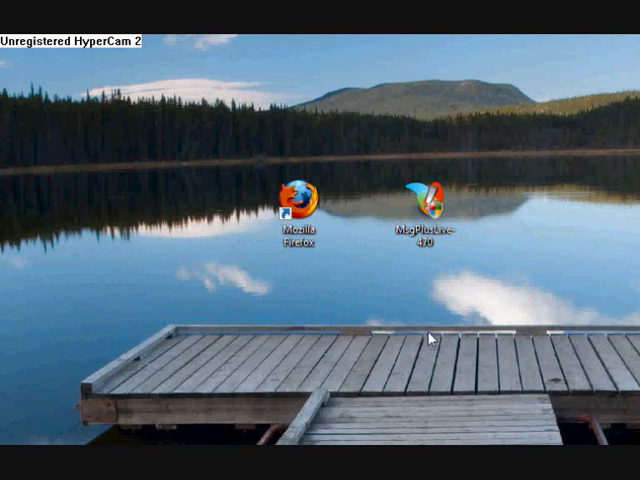
mouse_move(292, 356)
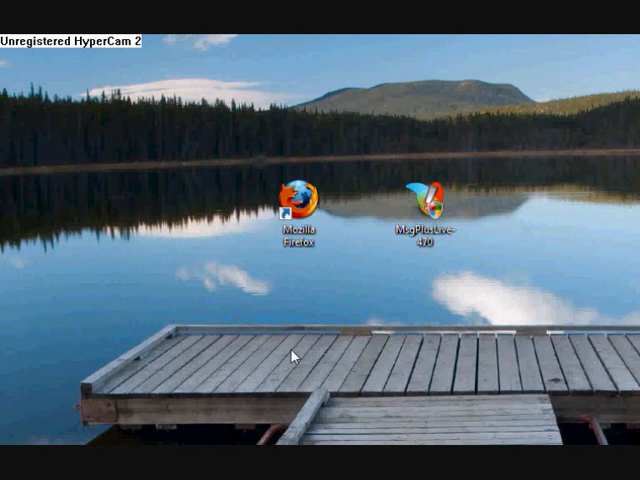